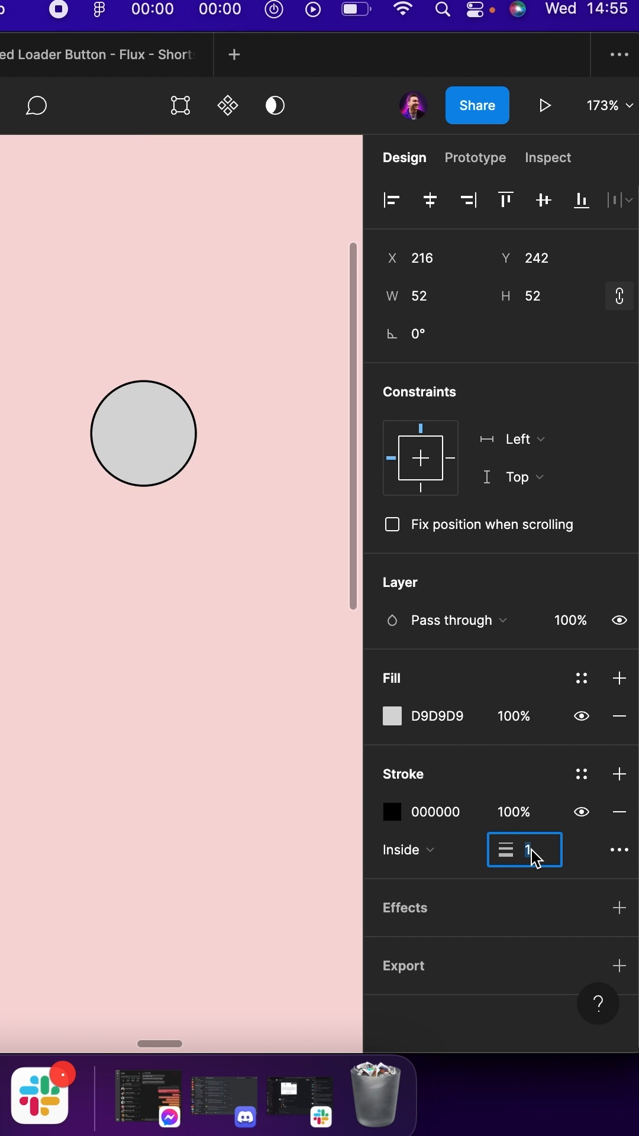
# - Set the circle's stroke weight to 8 to form a thick ring
pyautogui.write('8')
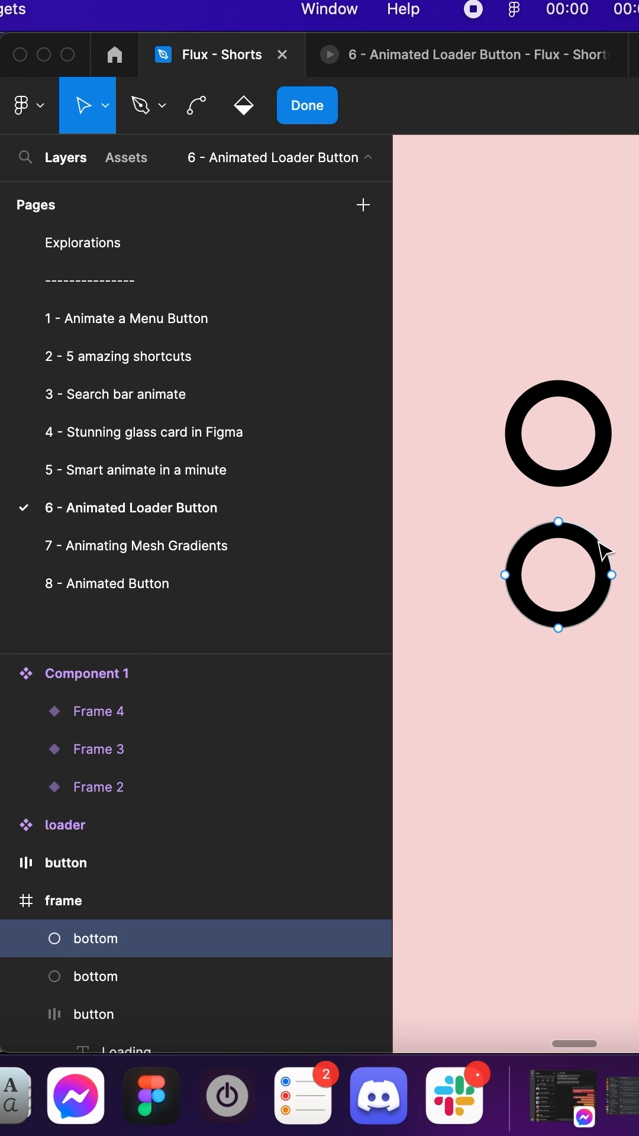
# - Edit the lower ring's path into an open arc and select the trimmed arc
pyautogui.click(144, 105)
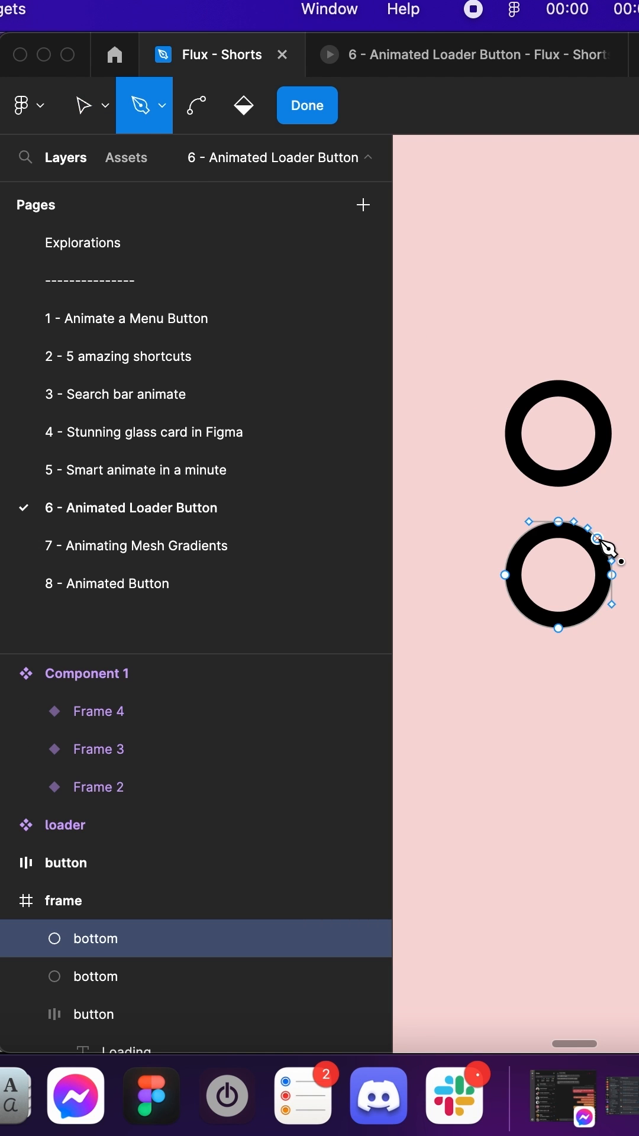
pyautogui.click(83, 105)
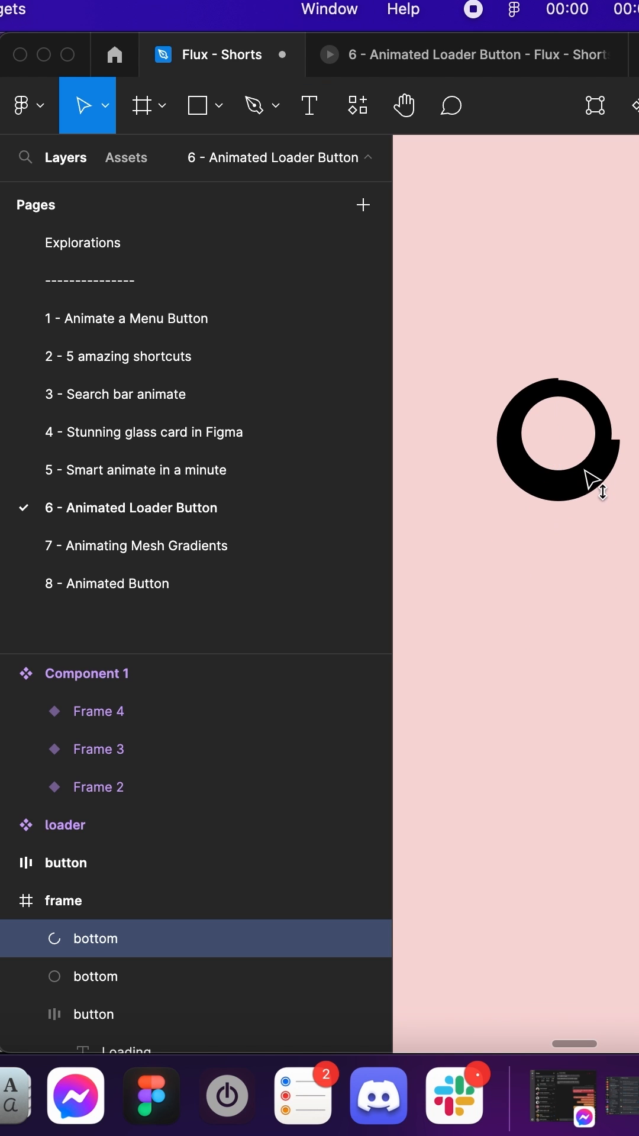
pyautogui.click(556, 440)
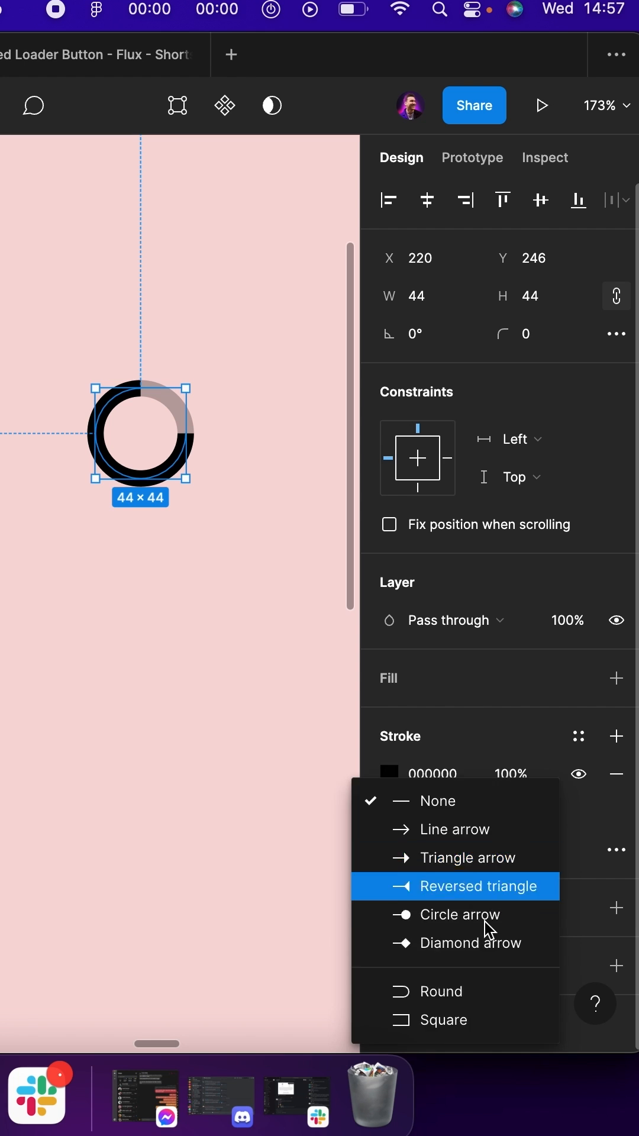
# - Change the loader arc's stroke from Solid to a linear gradient
pyautogui.click(389, 774)
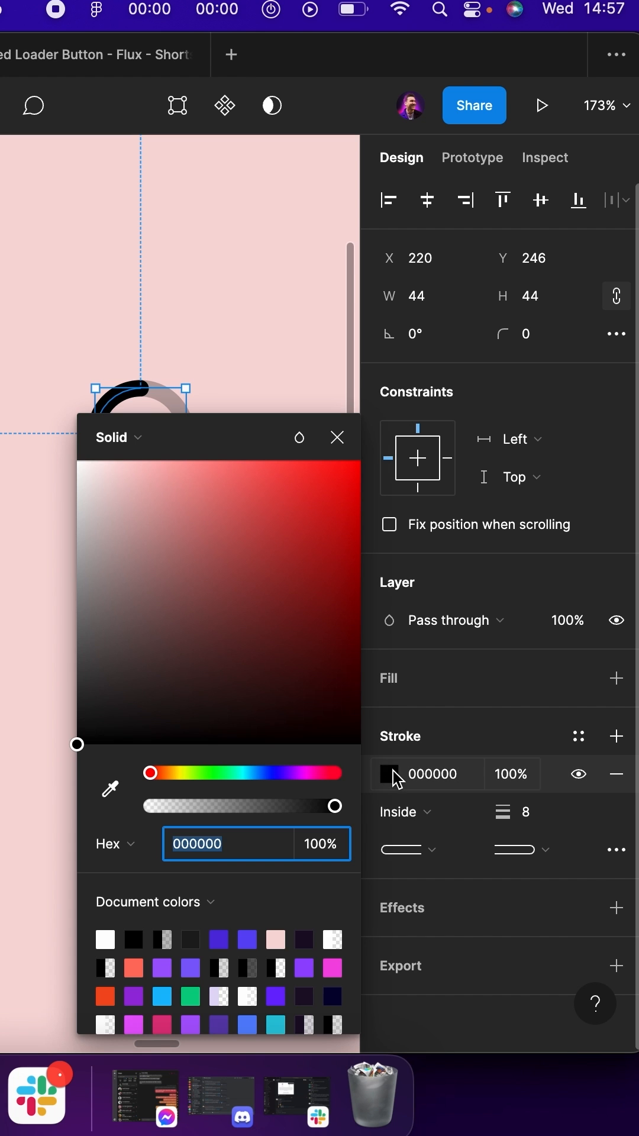
pyautogui.click(122, 437)
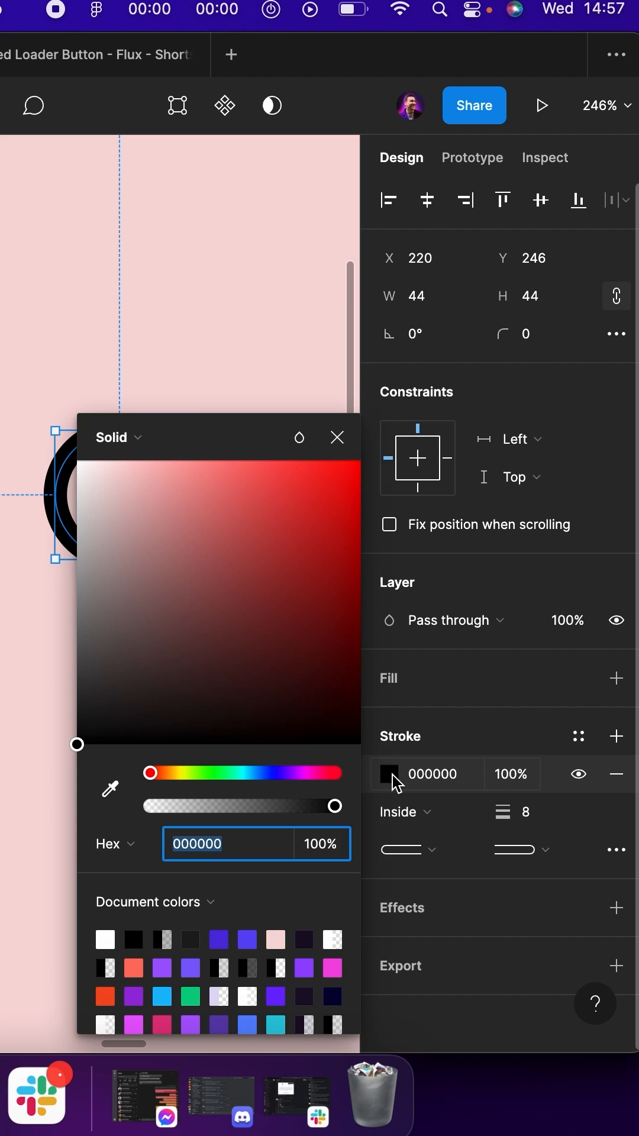
pyautogui.click(119, 437)
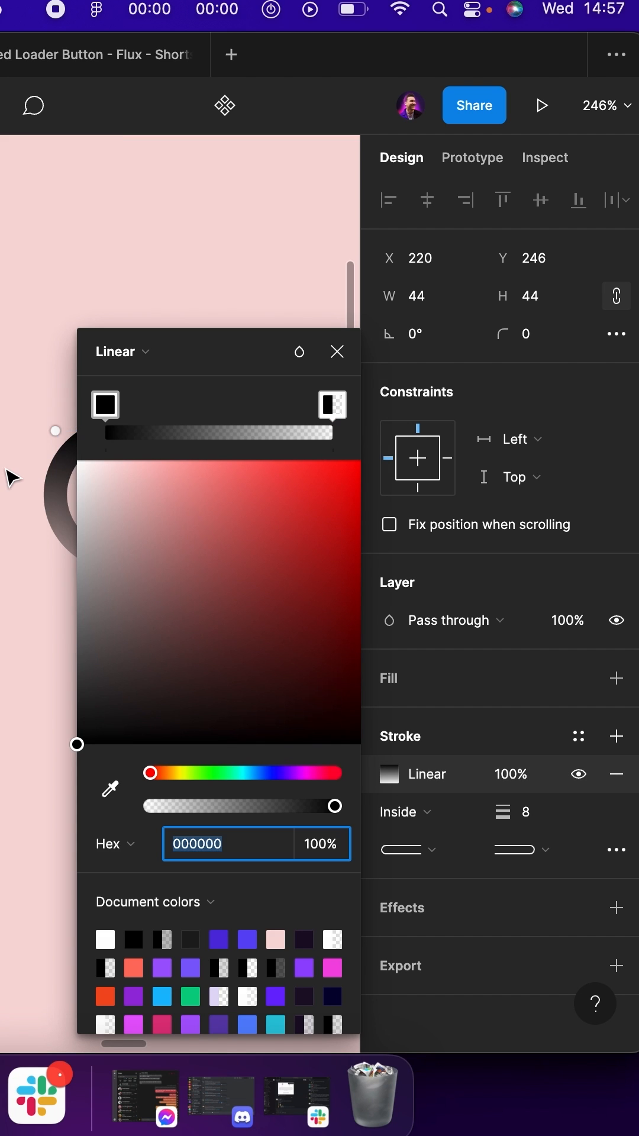
pyautogui.click(337, 351)
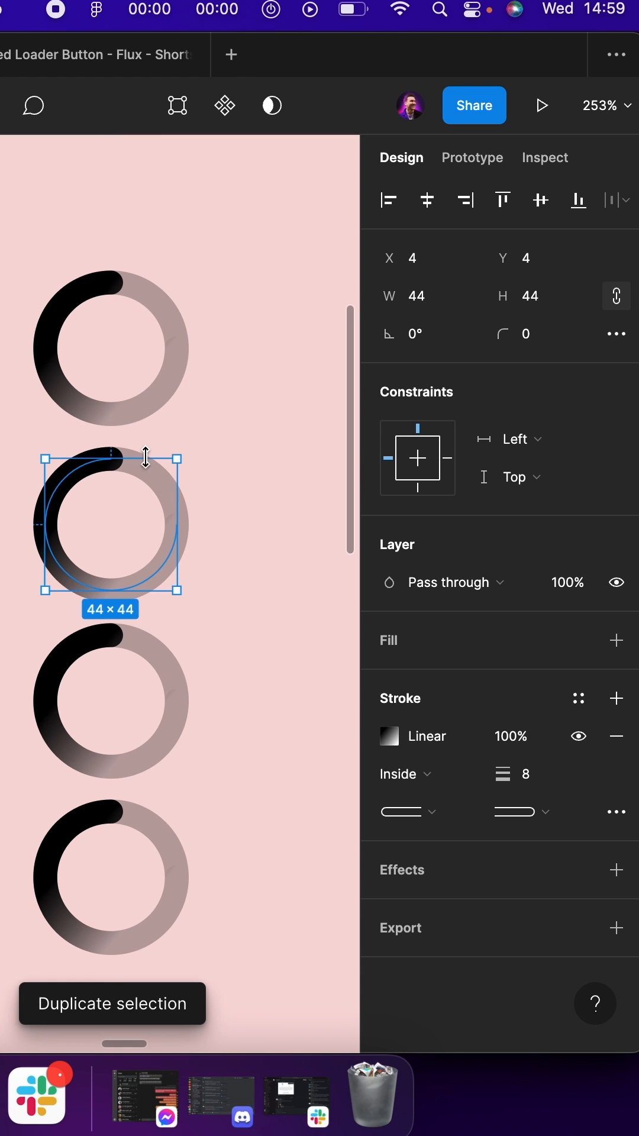
# - Rotate the loader copies to -90 and -270 degrees
pyautogui.click(415, 333)
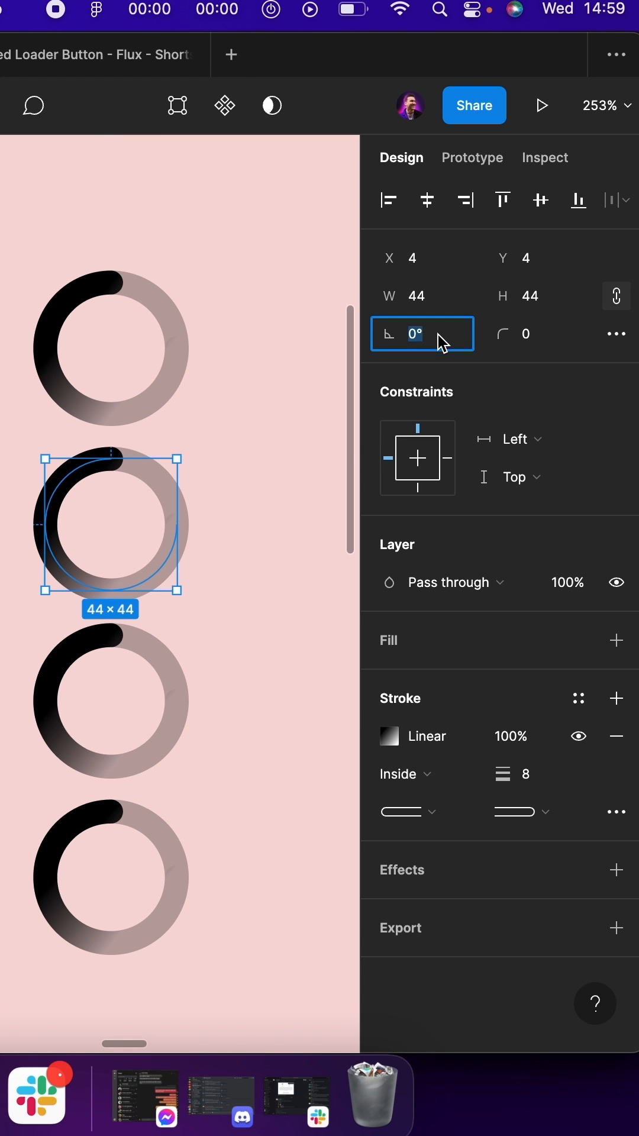
pyautogui.write('-90')
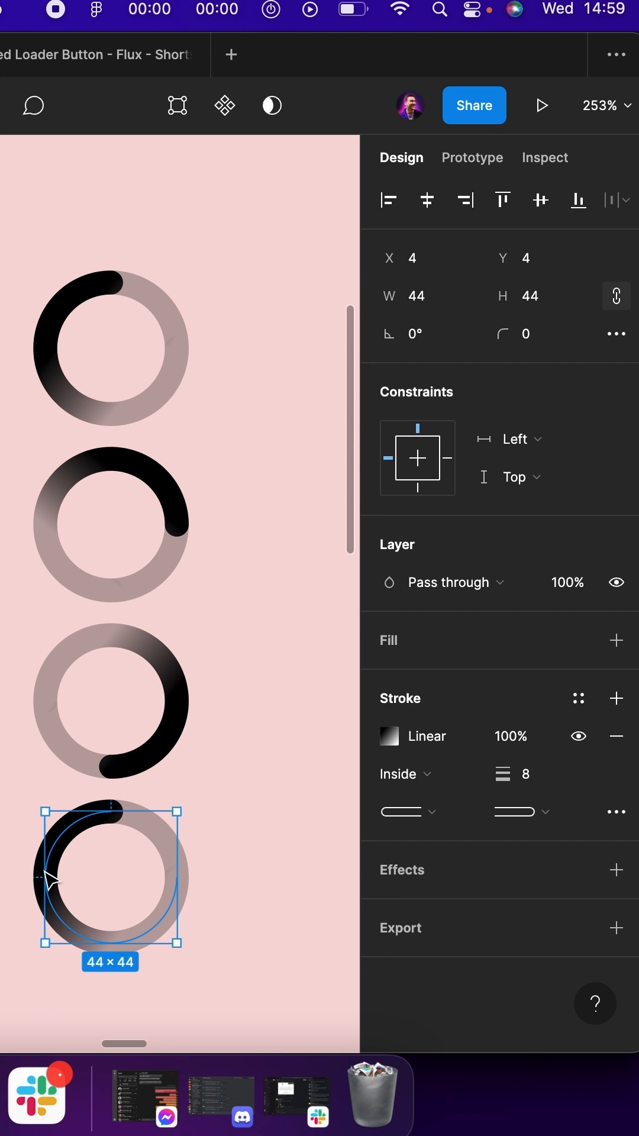
pyautogui.write('-270')
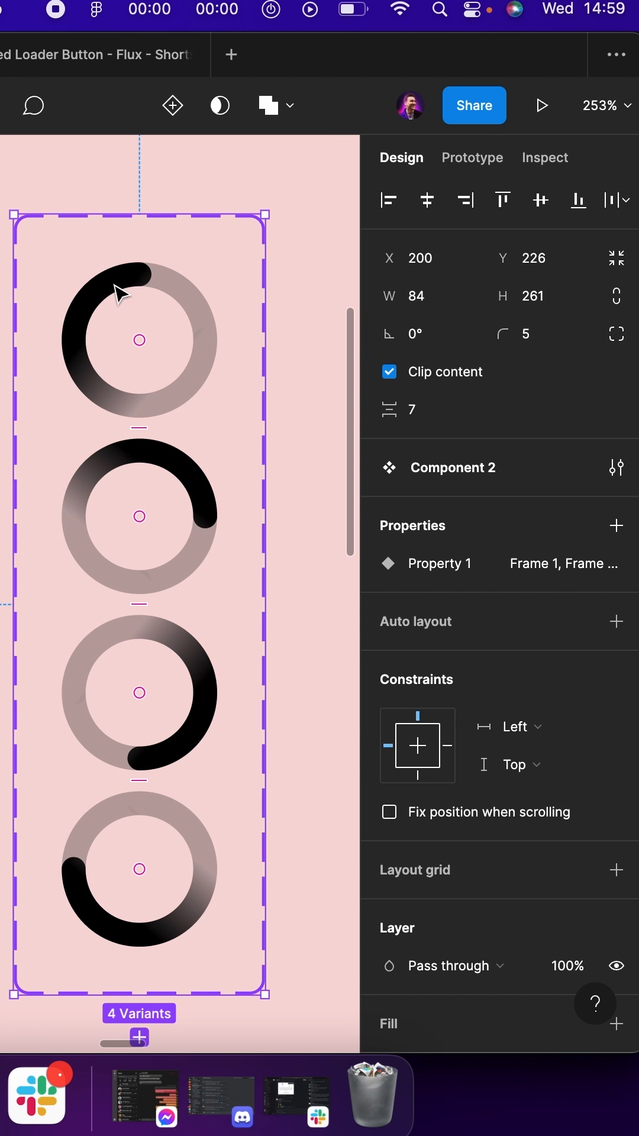
# - Add an After delay interaction to the first loader variant, linking toward the second
pyautogui.click(472, 158)
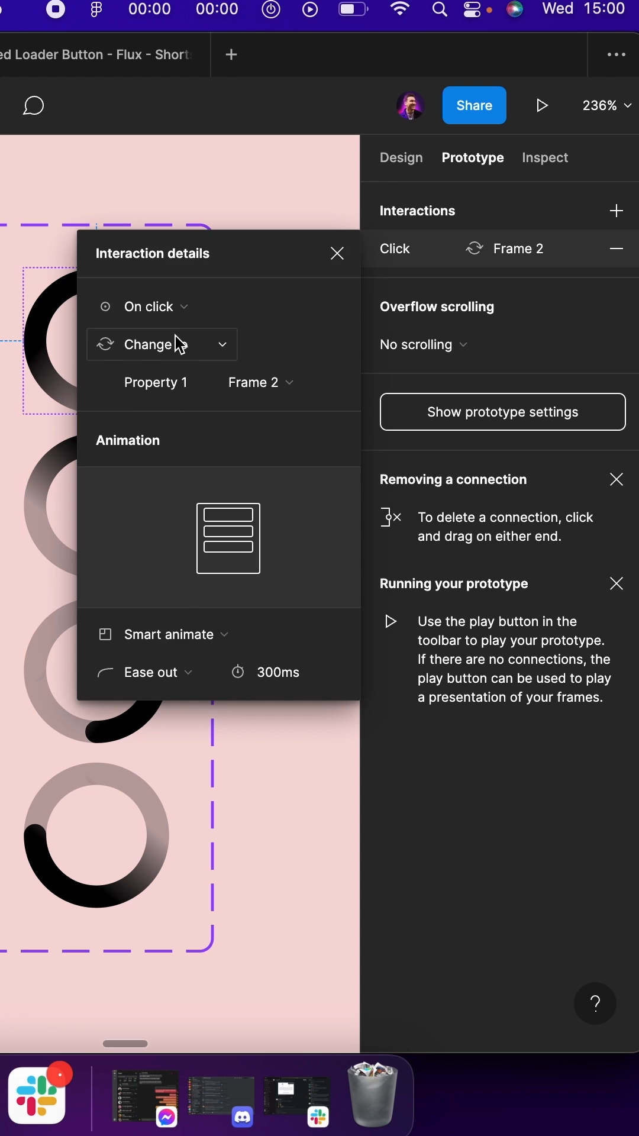
pyautogui.click(155, 306)
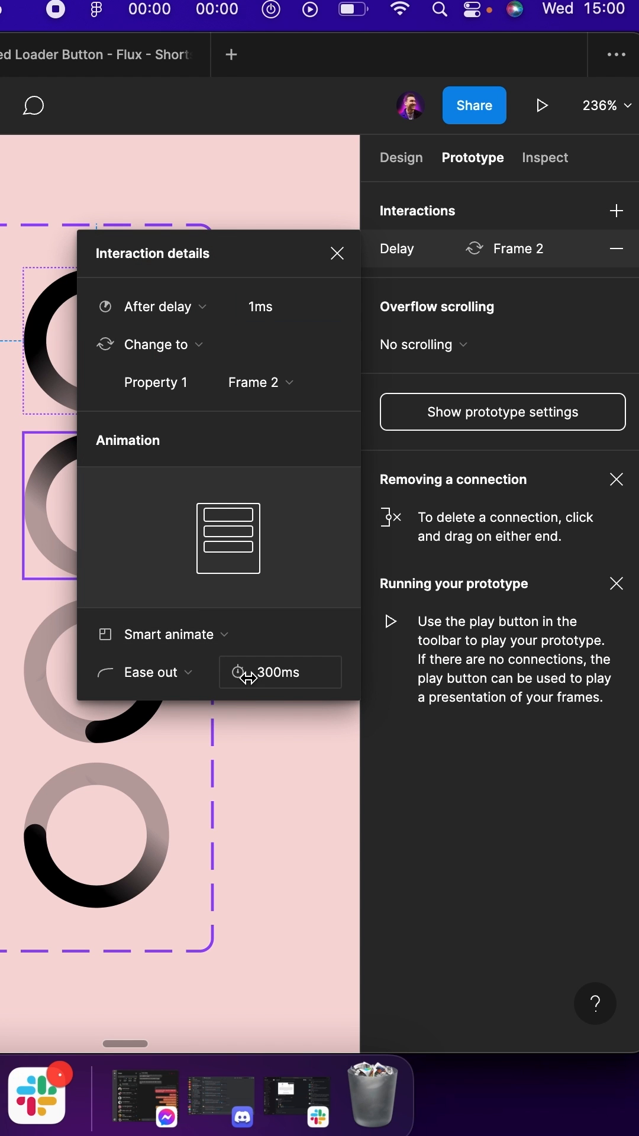
pyautogui.click(337, 253)
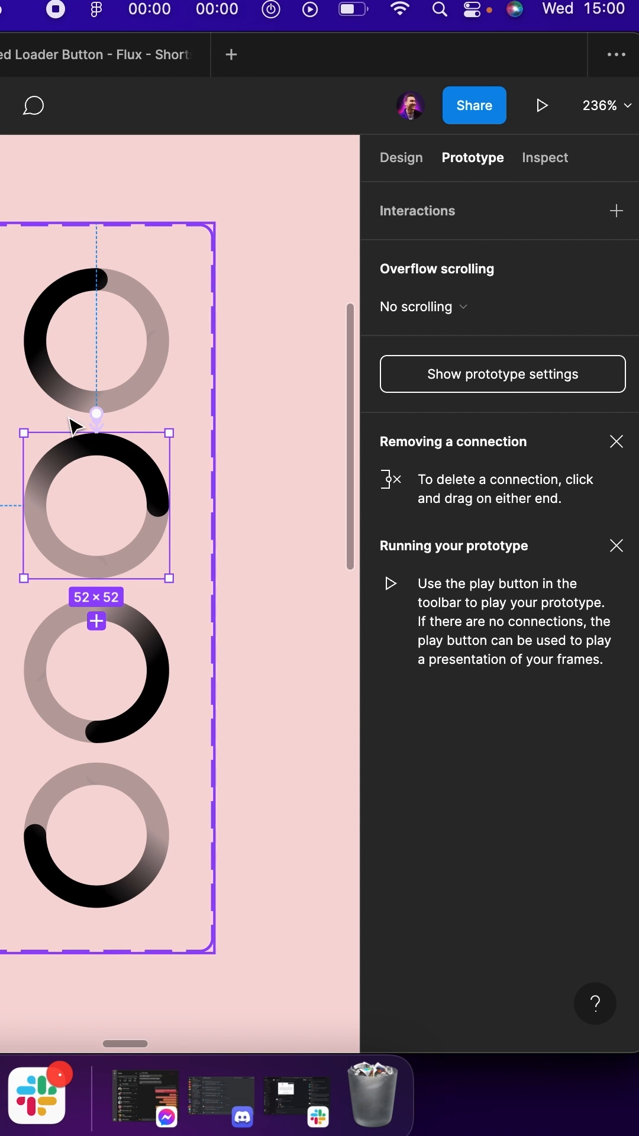